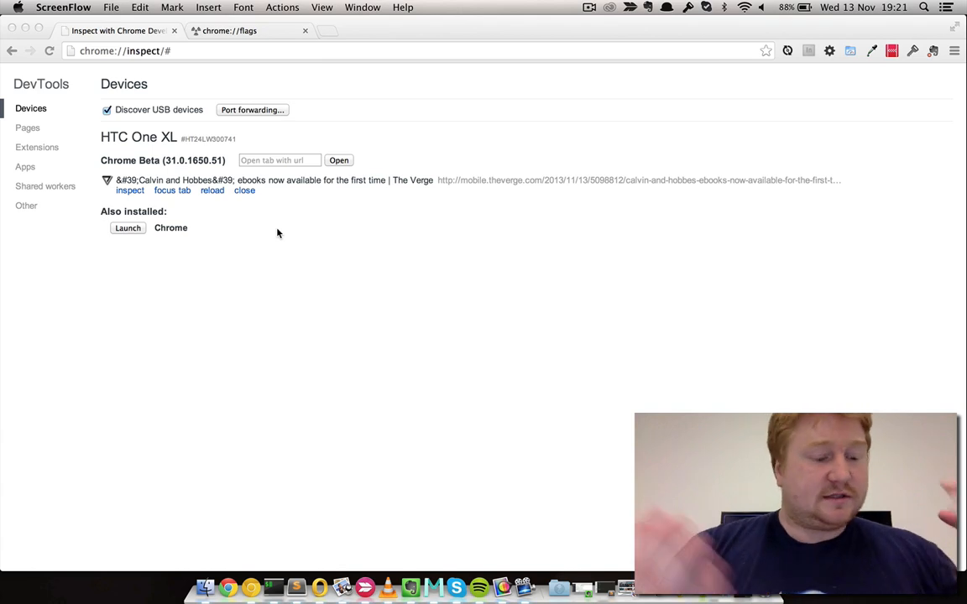
pyautogui.moveTo(265, 192)
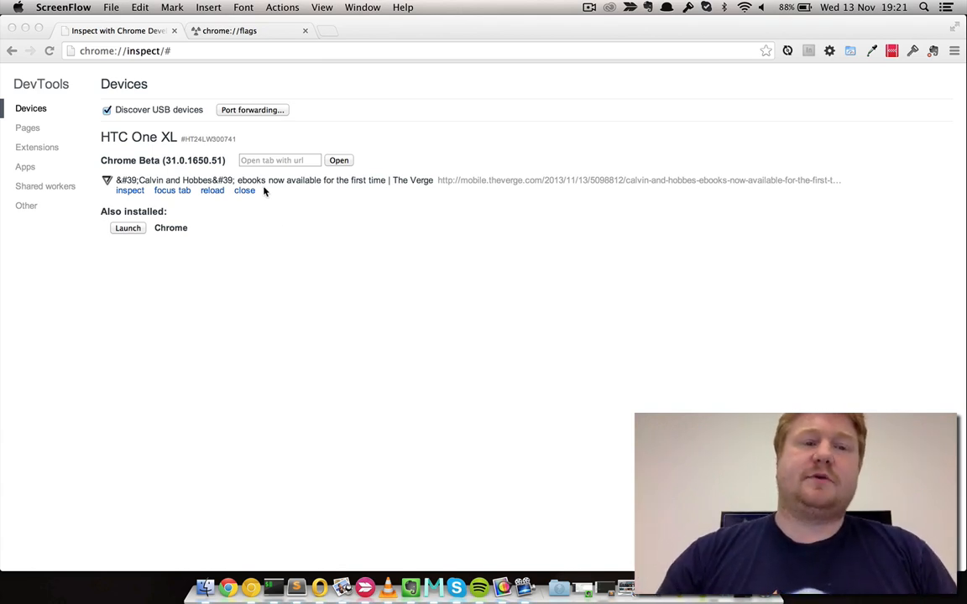
pyautogui.moveTo(245, 154)
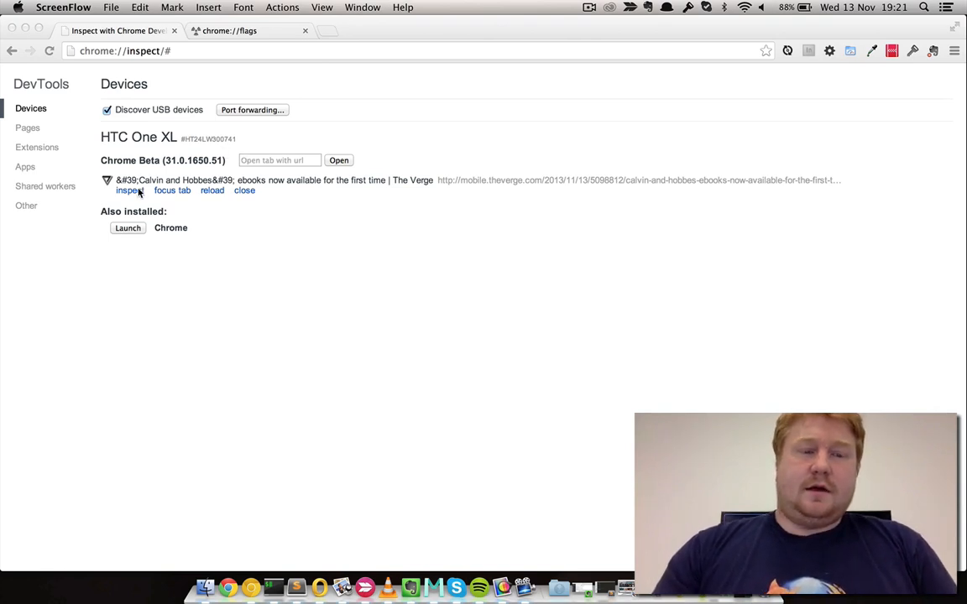
# Step: Search chrome://flags for 'developer' and enable the Developer Tools experiments flag
pyautogui.click(128, 191)
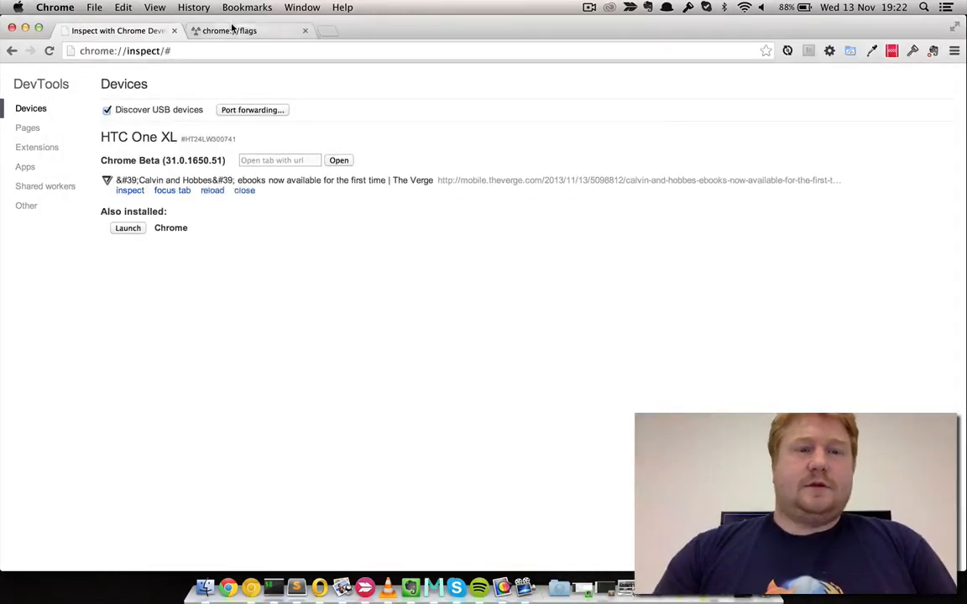
pyautogui.click(248, 30)
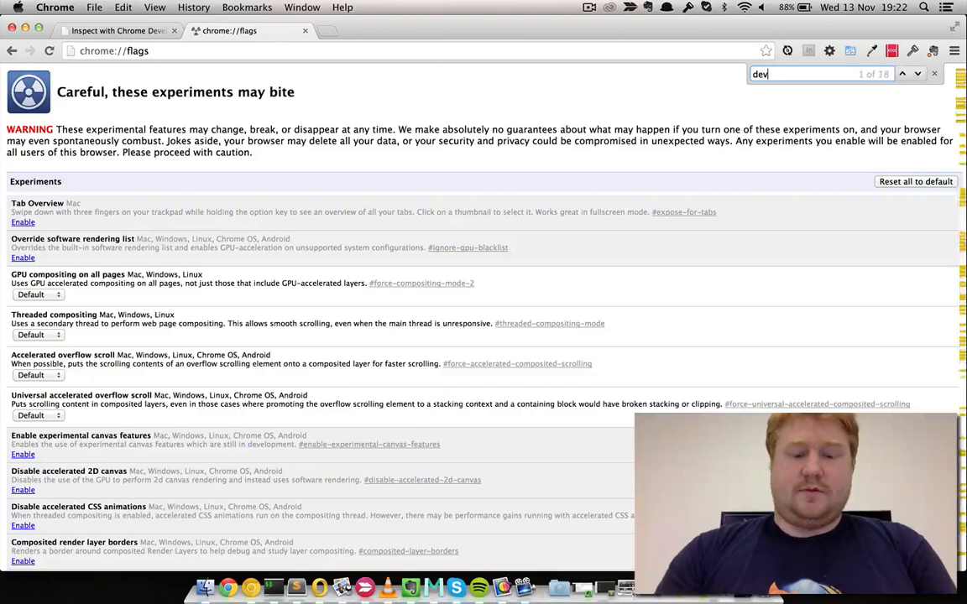
pyautogui.write('eloper')
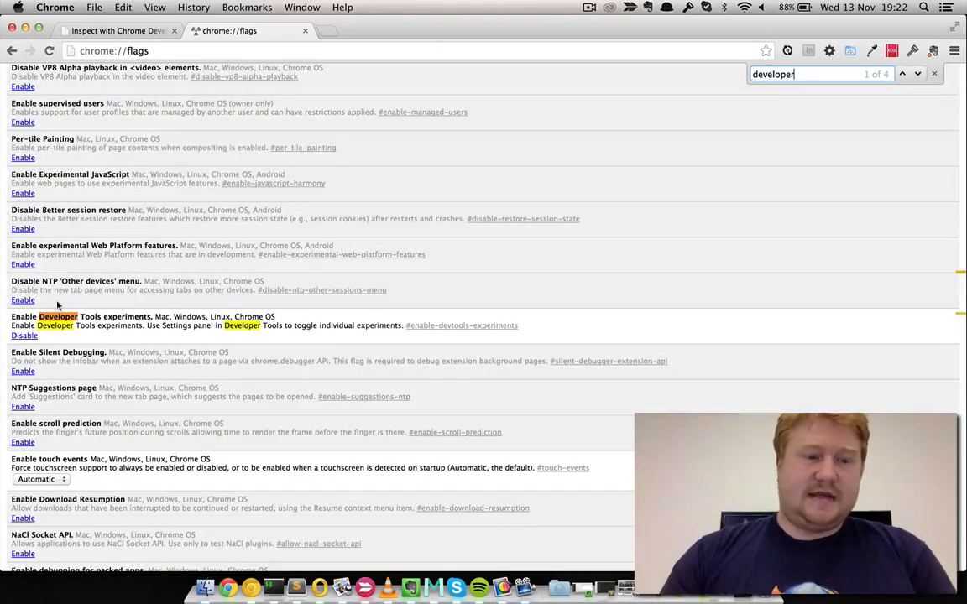
pyautogui.moveTo(754, 159)
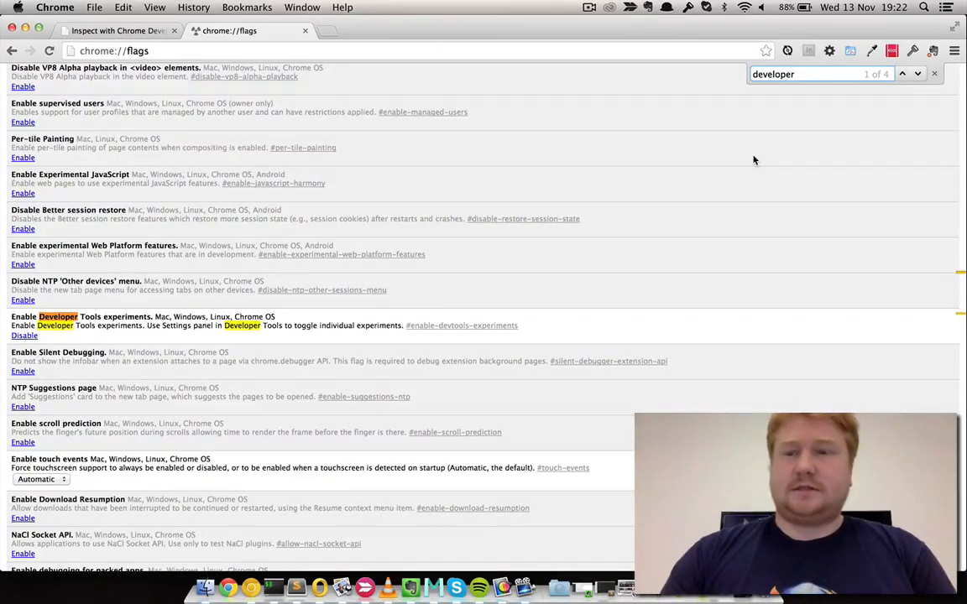
pyautogui.click(933, 74)
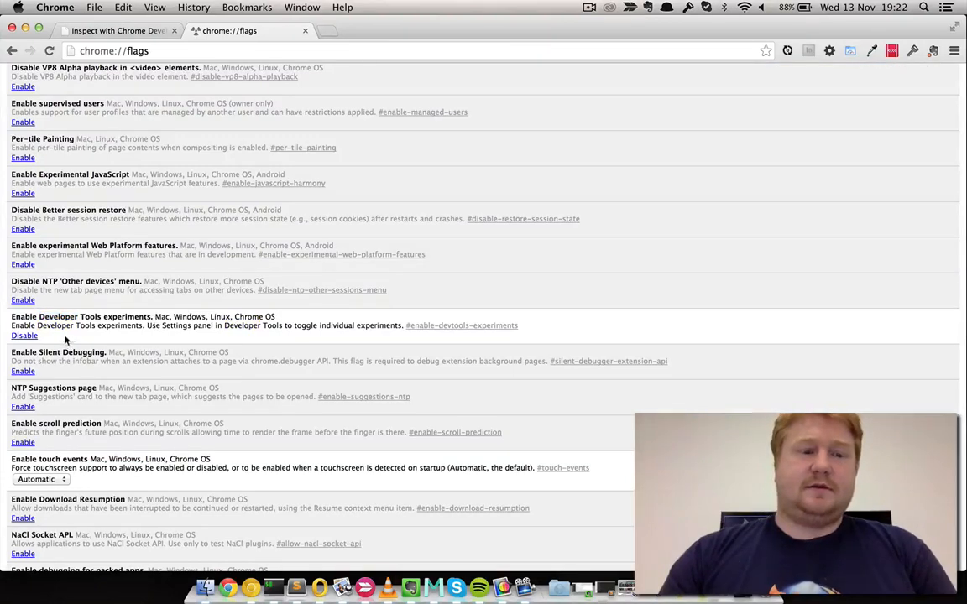
pyautogui.moveTo(250, 587)
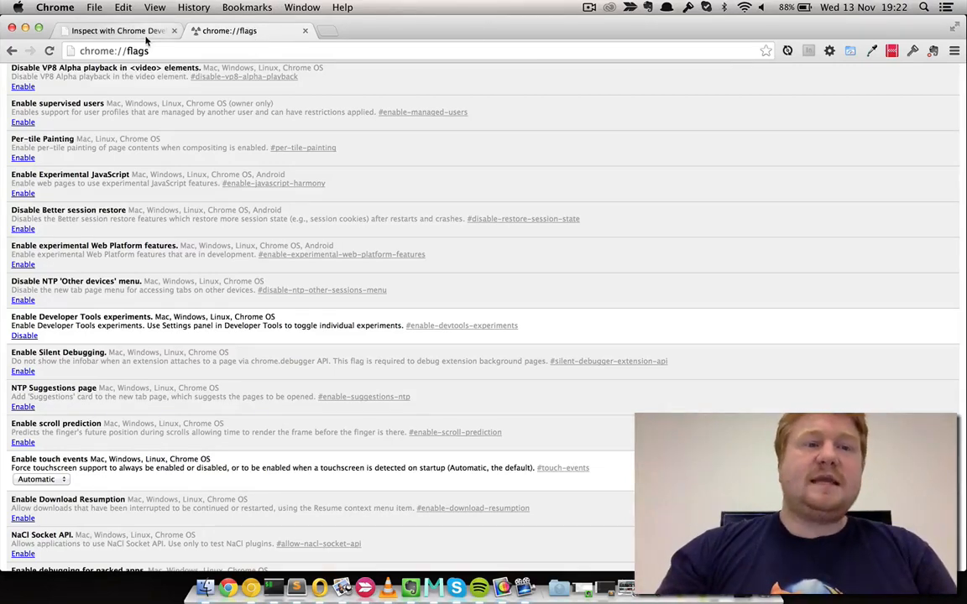
pyautogui.moveTo(118, 31)
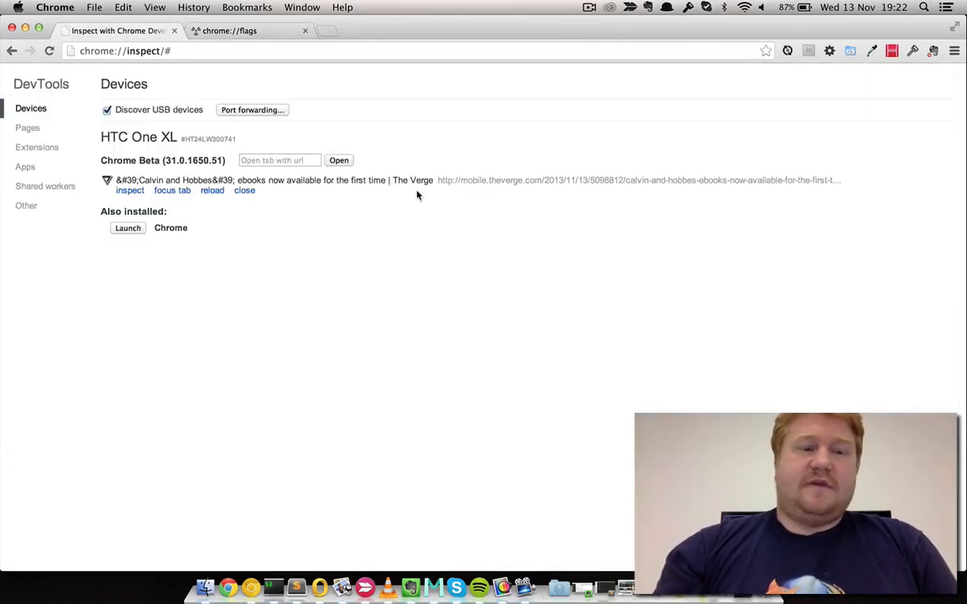
# Step: Tick Enable screencast in the DevTools Experiments settings
pyautogui.click(131, 190)
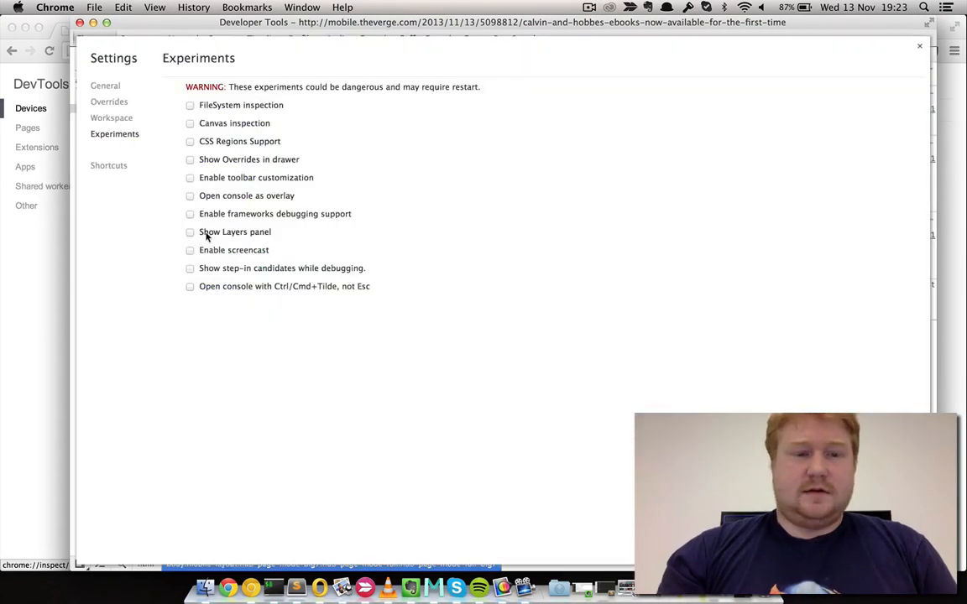
pyautogui.click(190, 248)
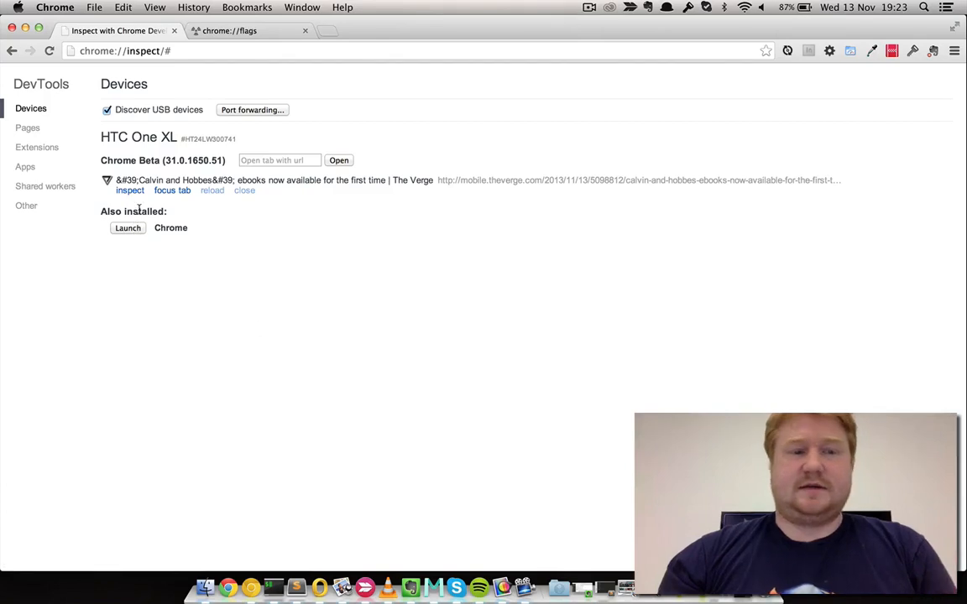
# Step: Inspect the phone's Verge tab and show its live screencast beside the Elements panel
pyautogui.click(131, 191)
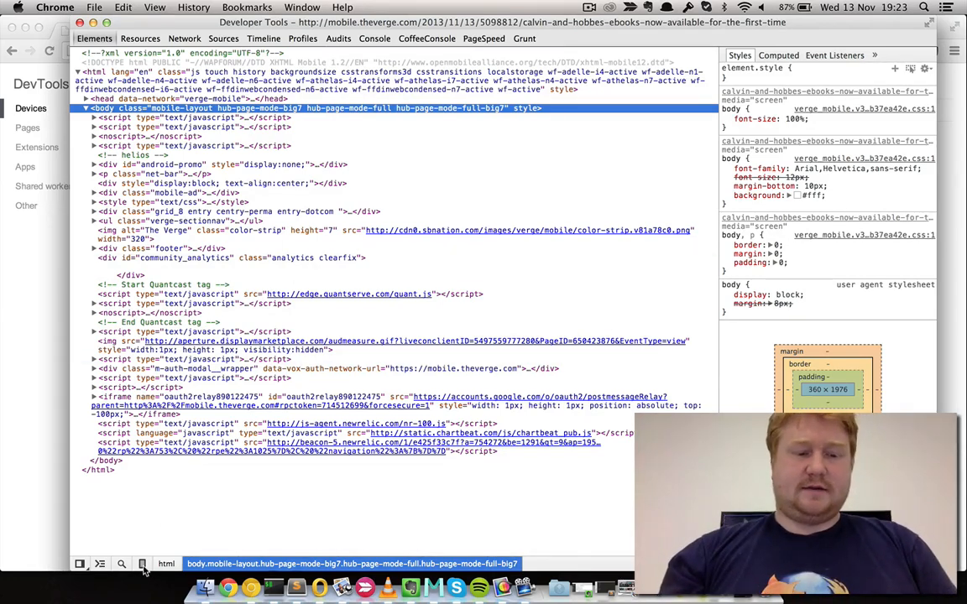
pyautogui.click(143, 565)
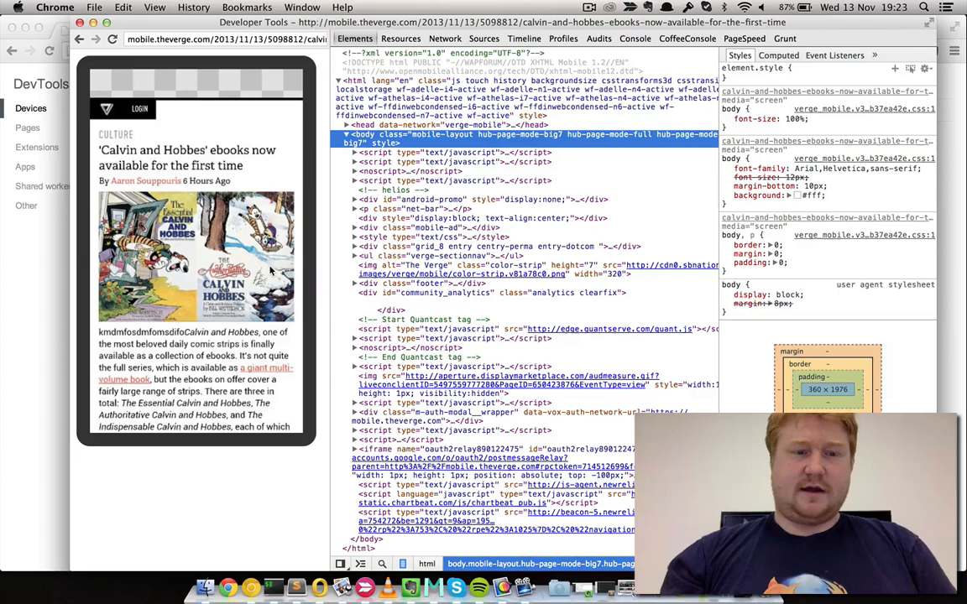